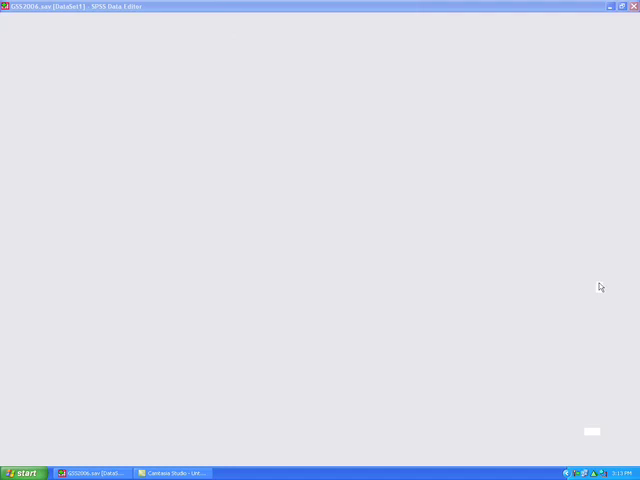
pyautogui.moveTo(570, 276)
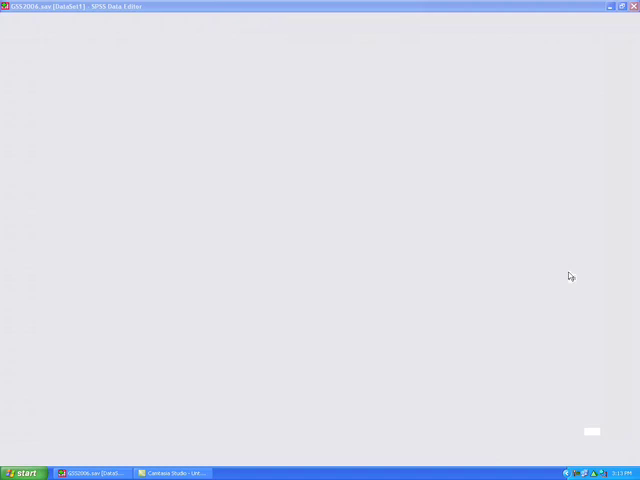
pyautogui.moveTo(348, 164)
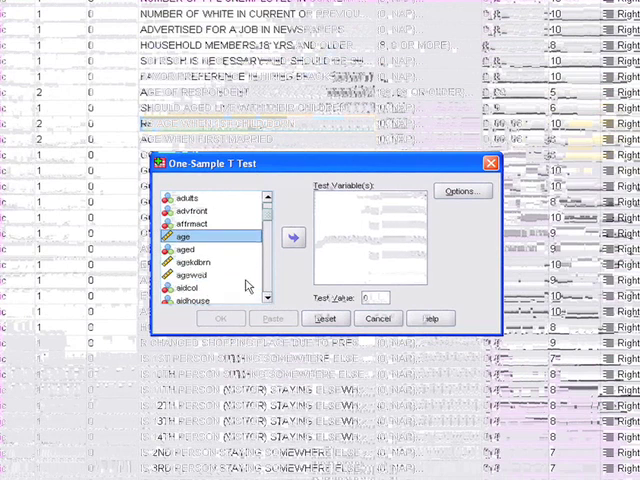
# Step: Test agekdbrn (age when first child born) against a test value of 21 and run the t test
pyautogui.click(196, 262)
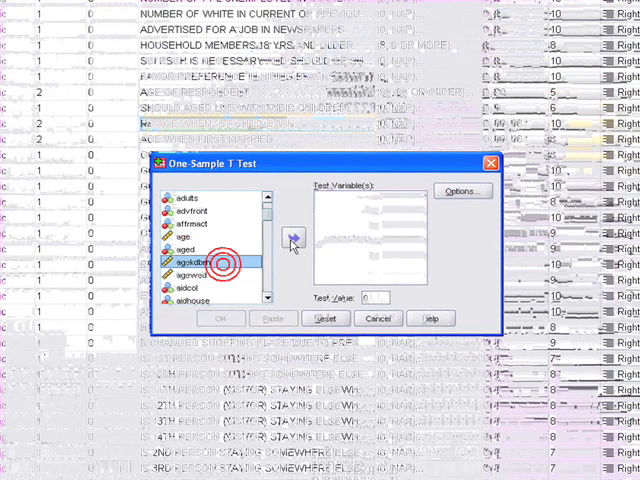
pyautogui.click(292, 238)
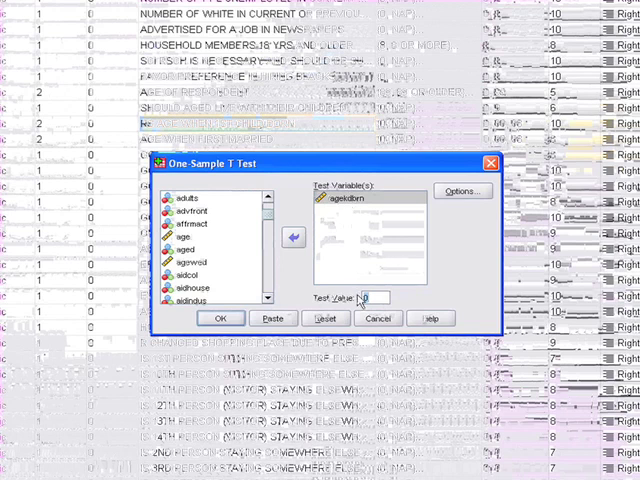
pyautogui.write('21')
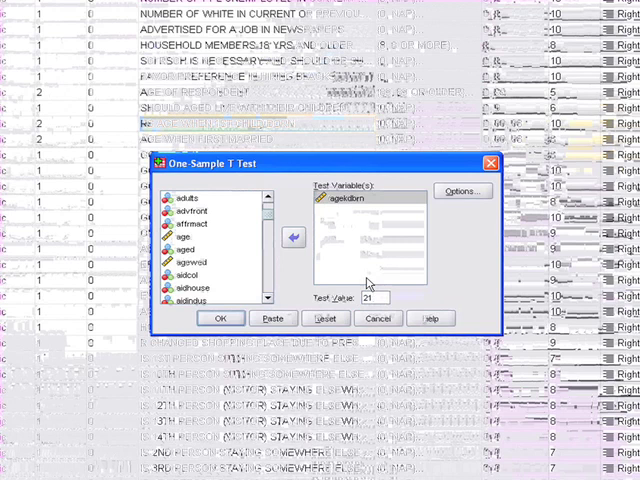
pyautogui.click(220, 318)
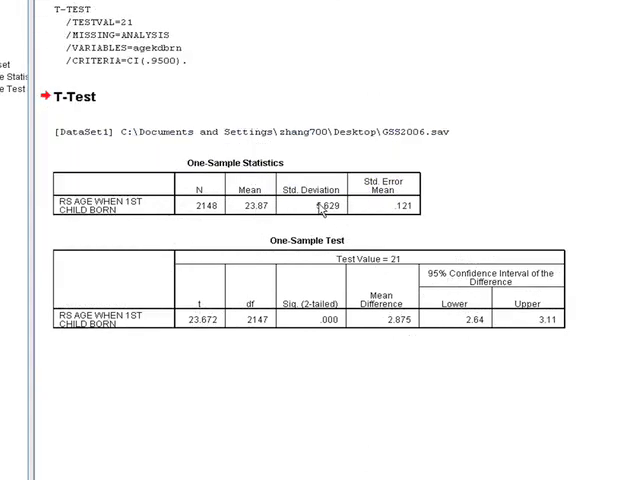
pyautogui.moveTo(340, 208)
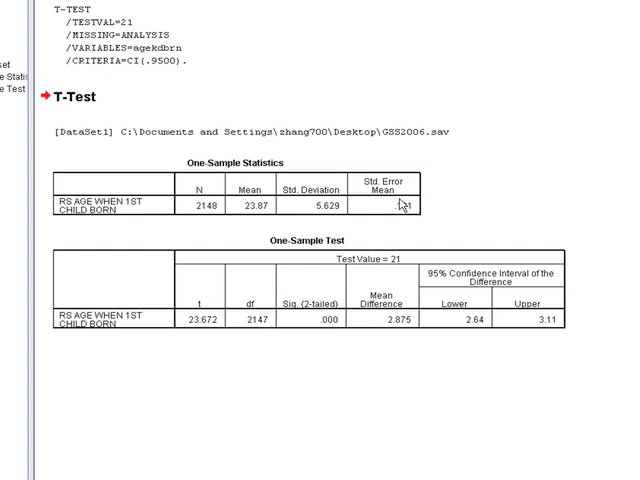
pyautogui.moveTo(332, 260)
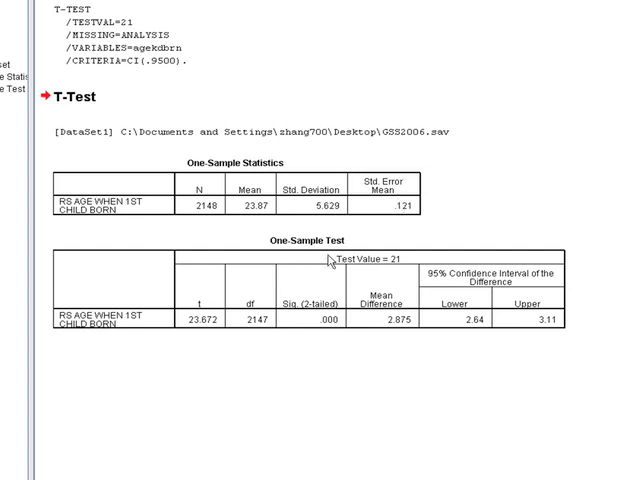
pyautogui.moveTo(392, 264)
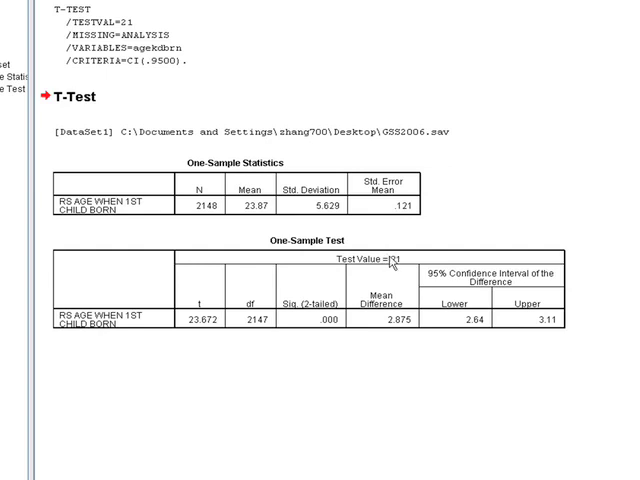
pyautogui.moveTo(388, 262)
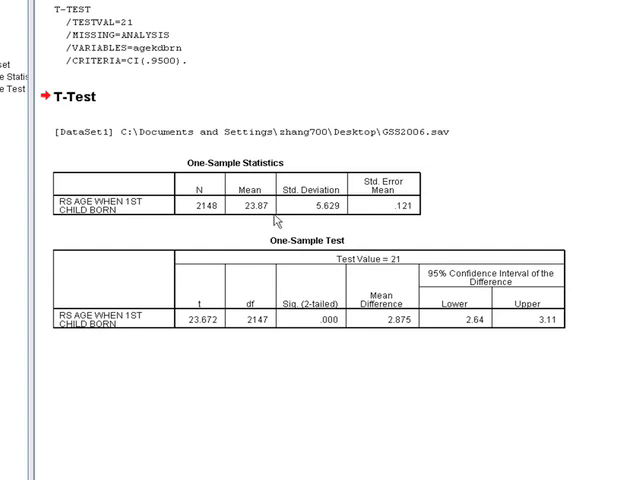
pyautogui.moveTo(294, 232)
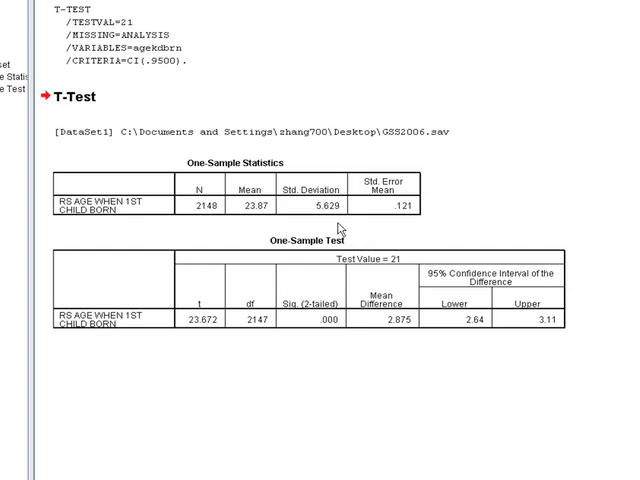
pyautogui.moveTo(334, 228)
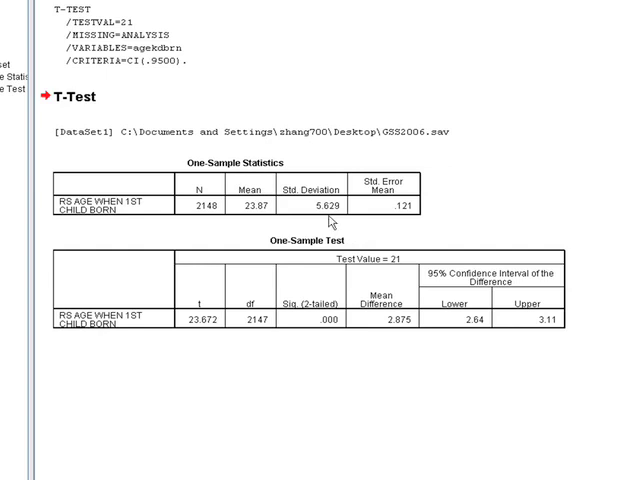
pyautogui.moveTo(382, 272)
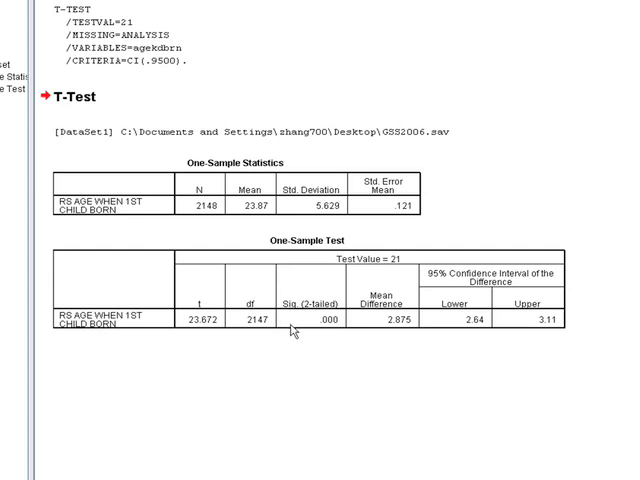
pyautogui.moveTo(328, 328)
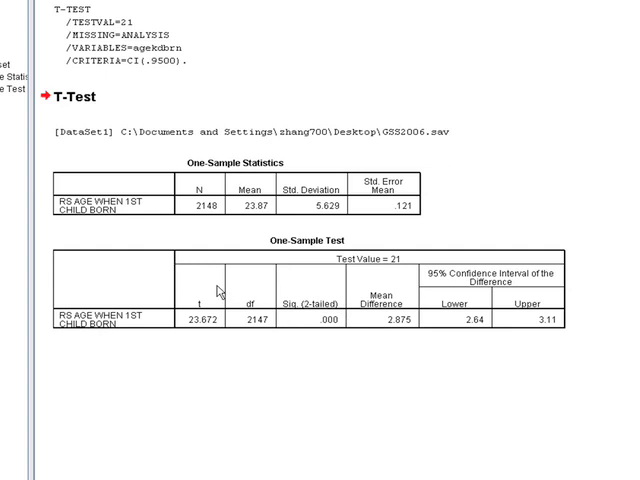
pyautogui.moveTo(188, 298)
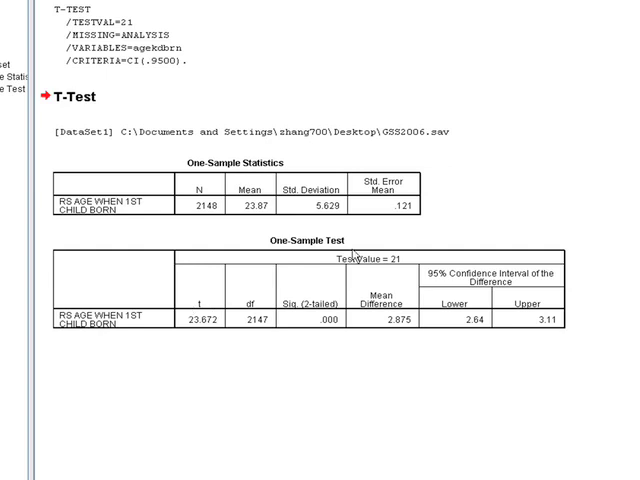
pyautogui.moveTo(220, 304)
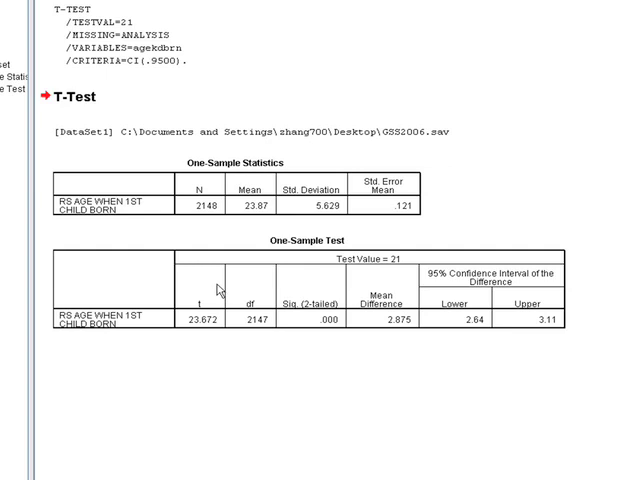
pyautogui.moveTo(250, 280)
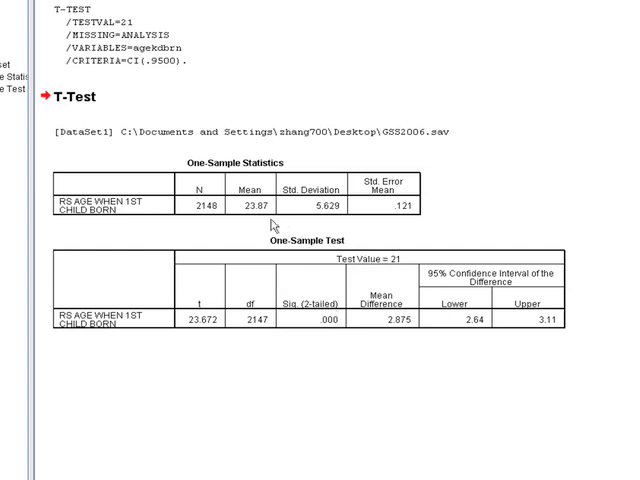
pyautogui.moveTo(324, 288)
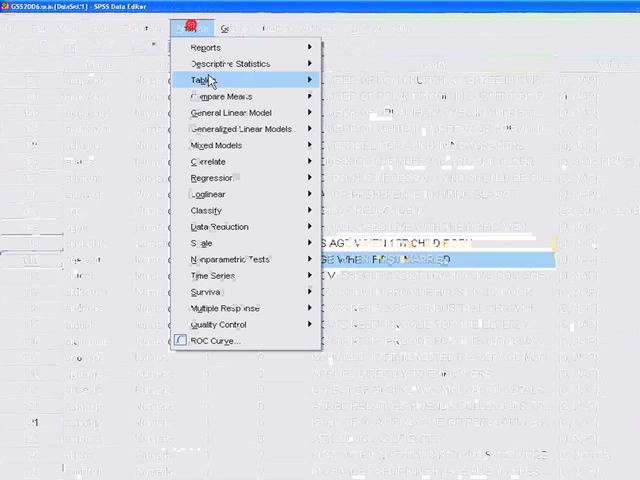
pyautogui.moveTo(220, 96)
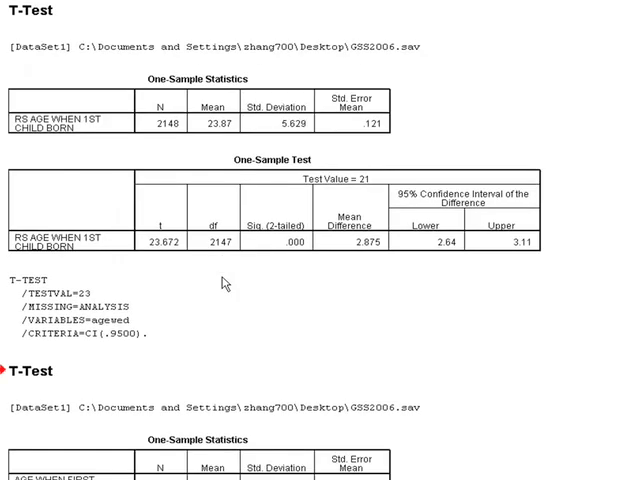
pyautogui.scroll(-3)
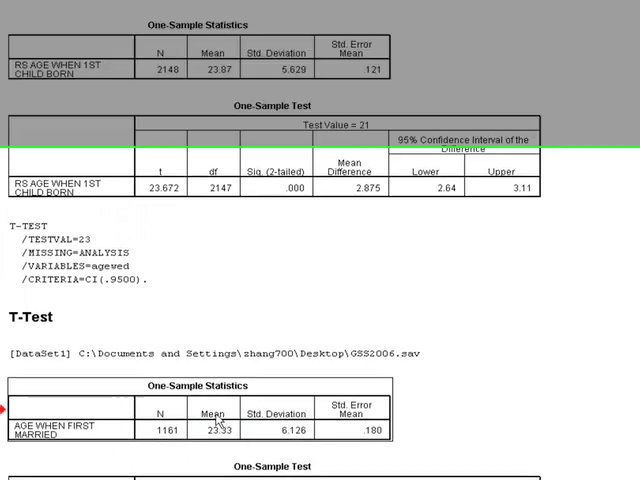
pyautogui.scroll(-3)
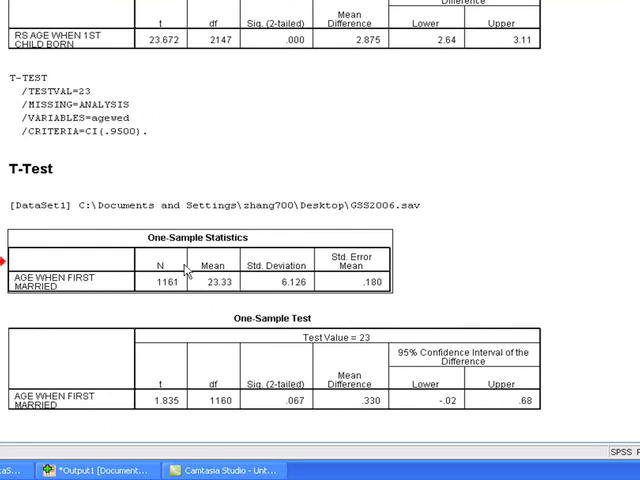
pyautogui.moveTo(224, 330)
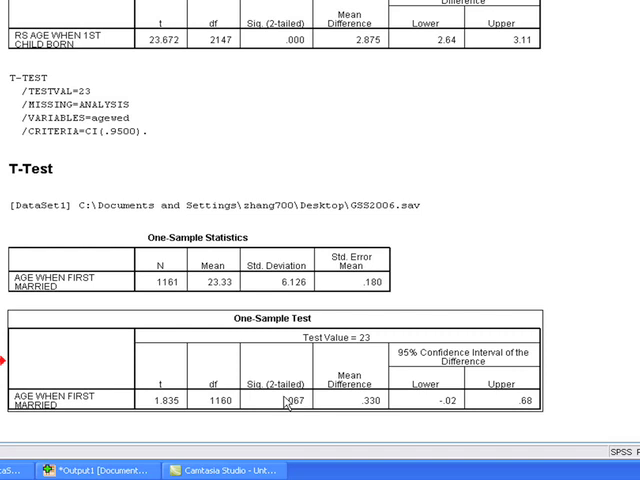
pyautogui.moveTo(292, 402)
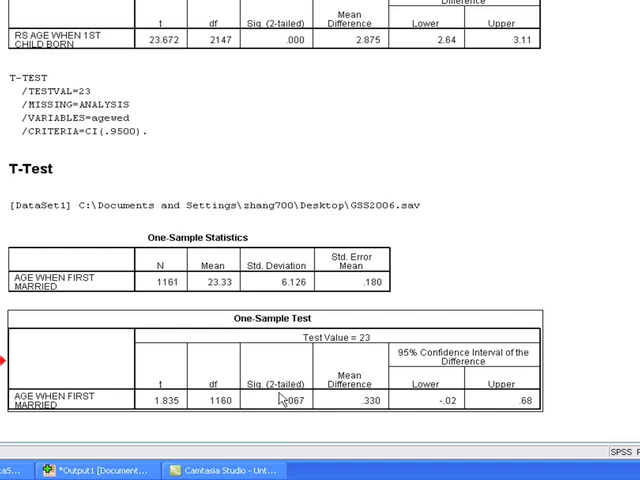
pyautogui.moveTo(300, 404)
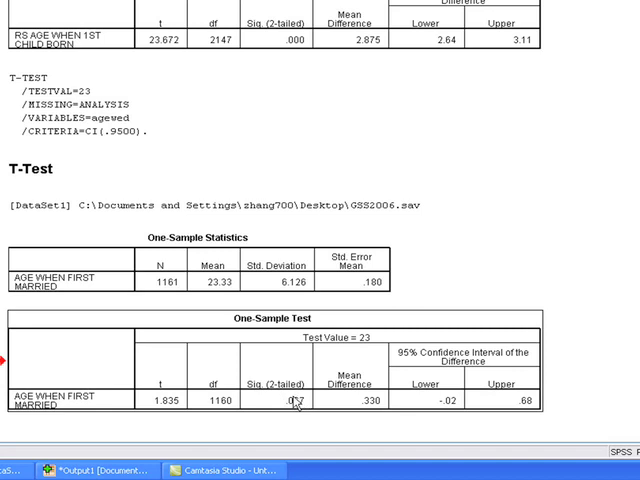
pyautogui.moveTo(230, 292)
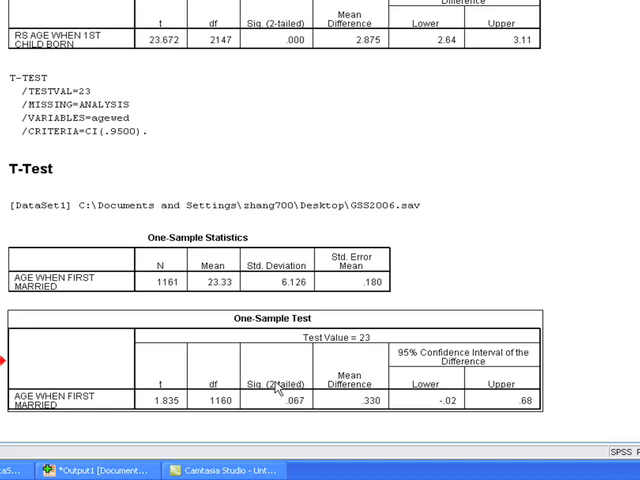
pyautogui.moveTo(336, 324)
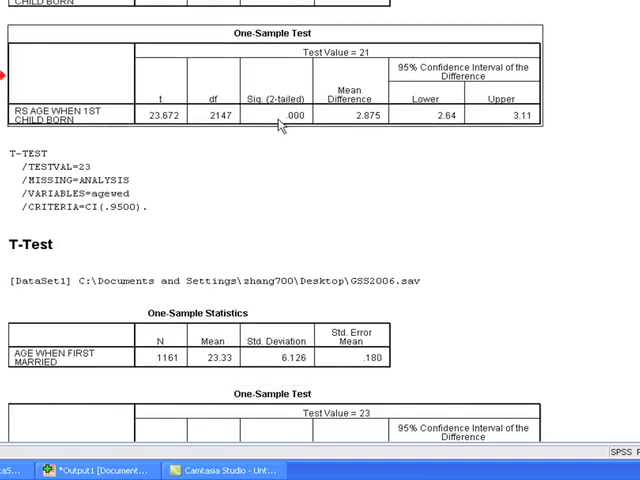
pyautogui.scroll(-3)
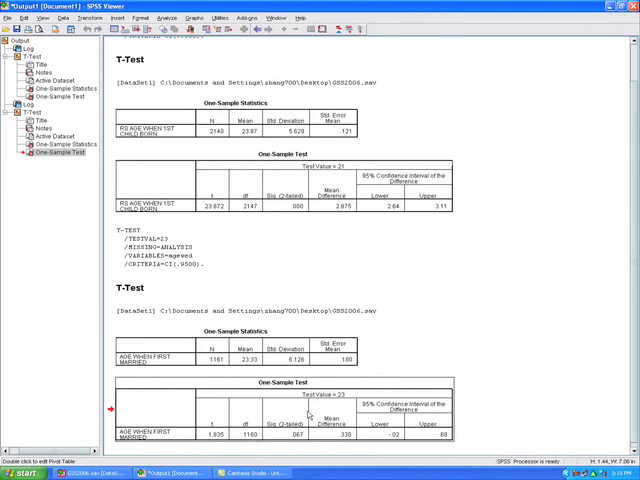
pyautogui.moveTo(312, 410)
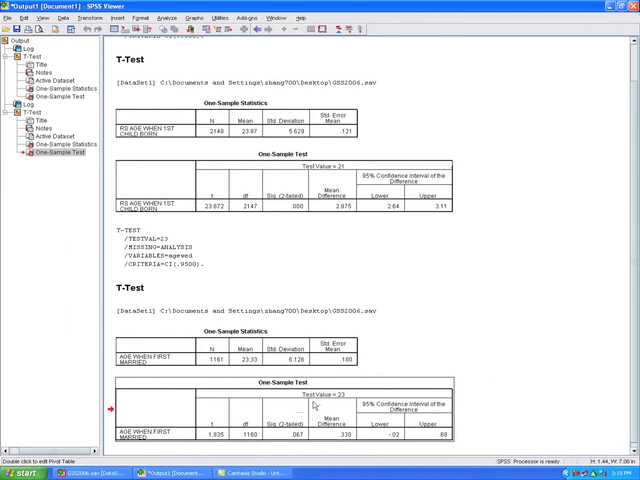